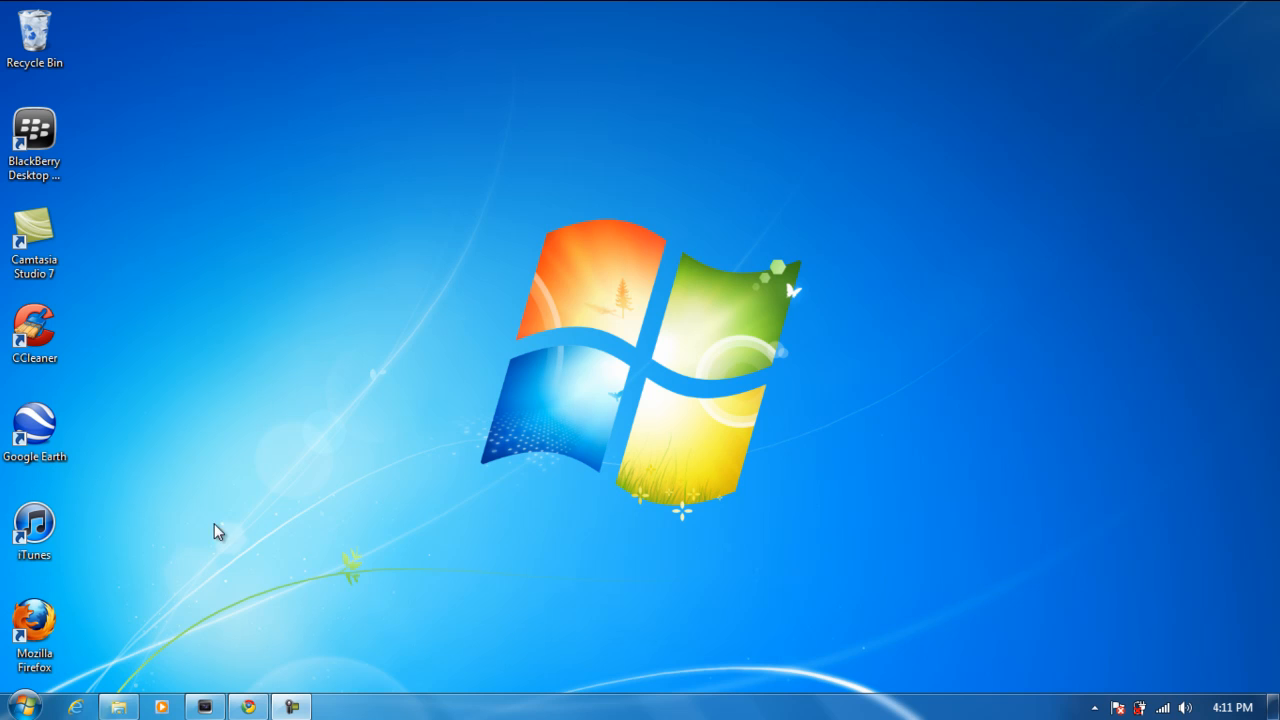
mouse_move(248, 706)
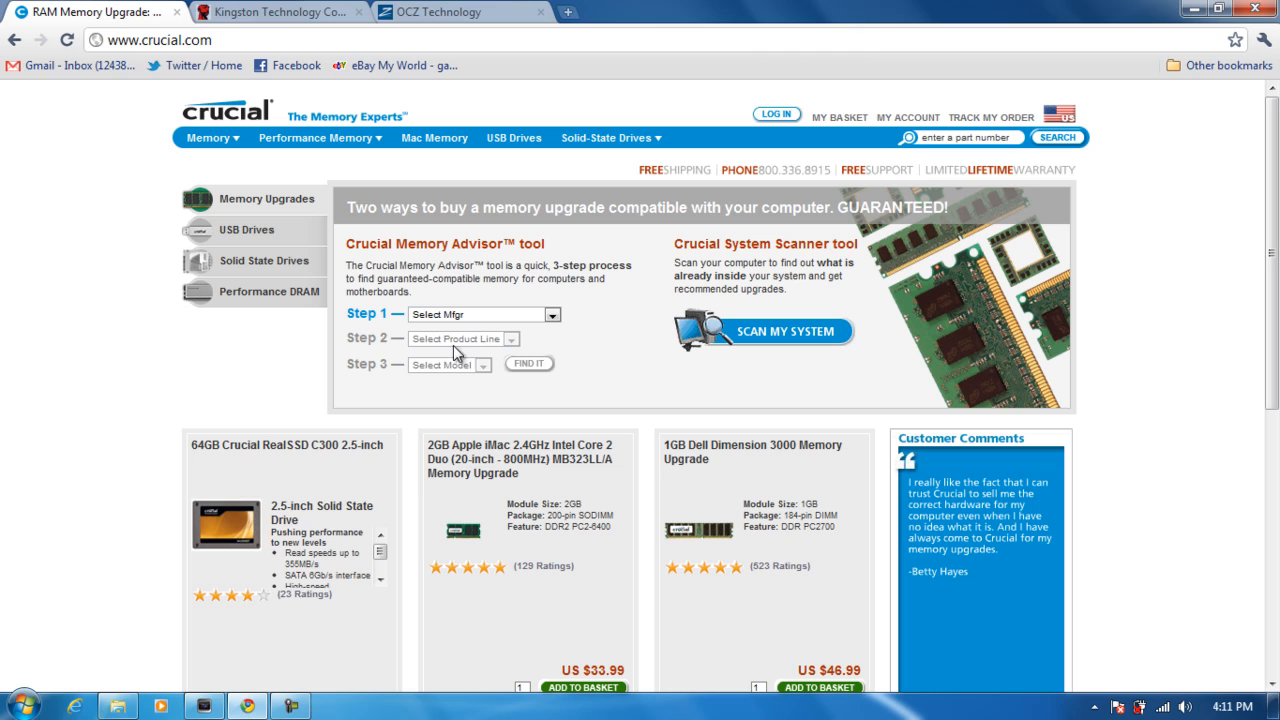
mouse_move(432, 266)
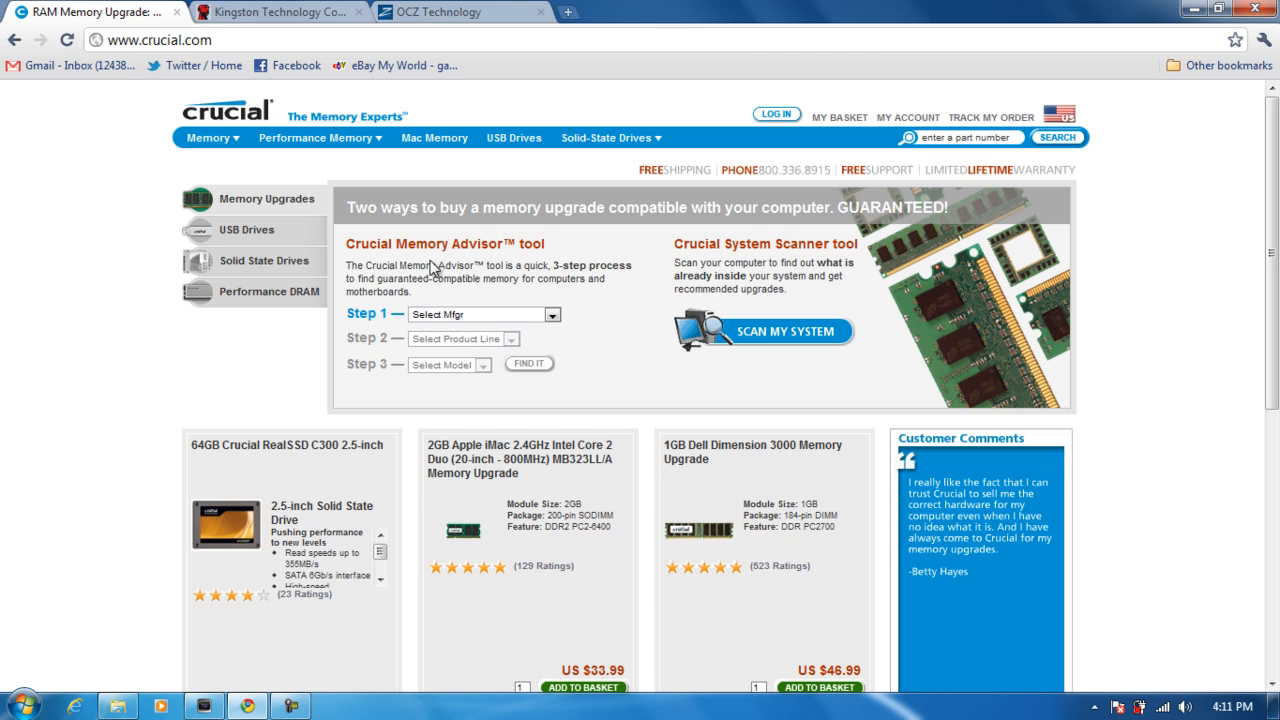
mouse_move(768, 262)
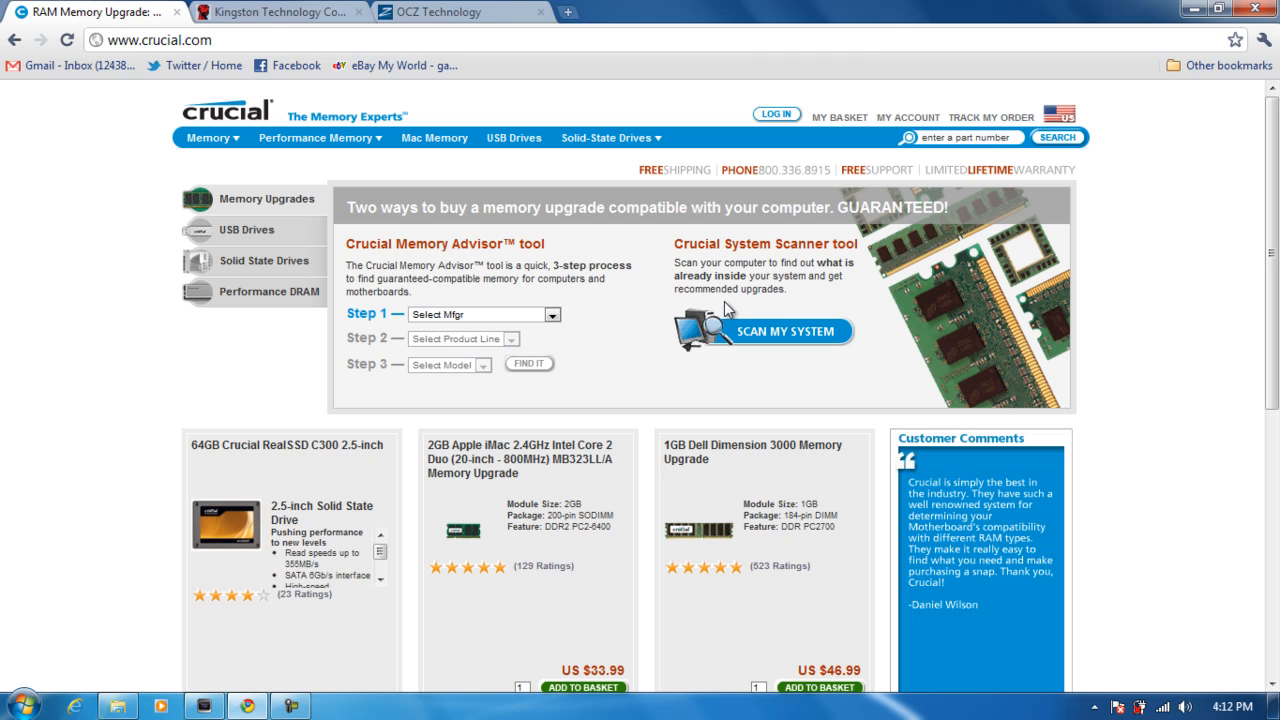
mouse_move(716, 376)
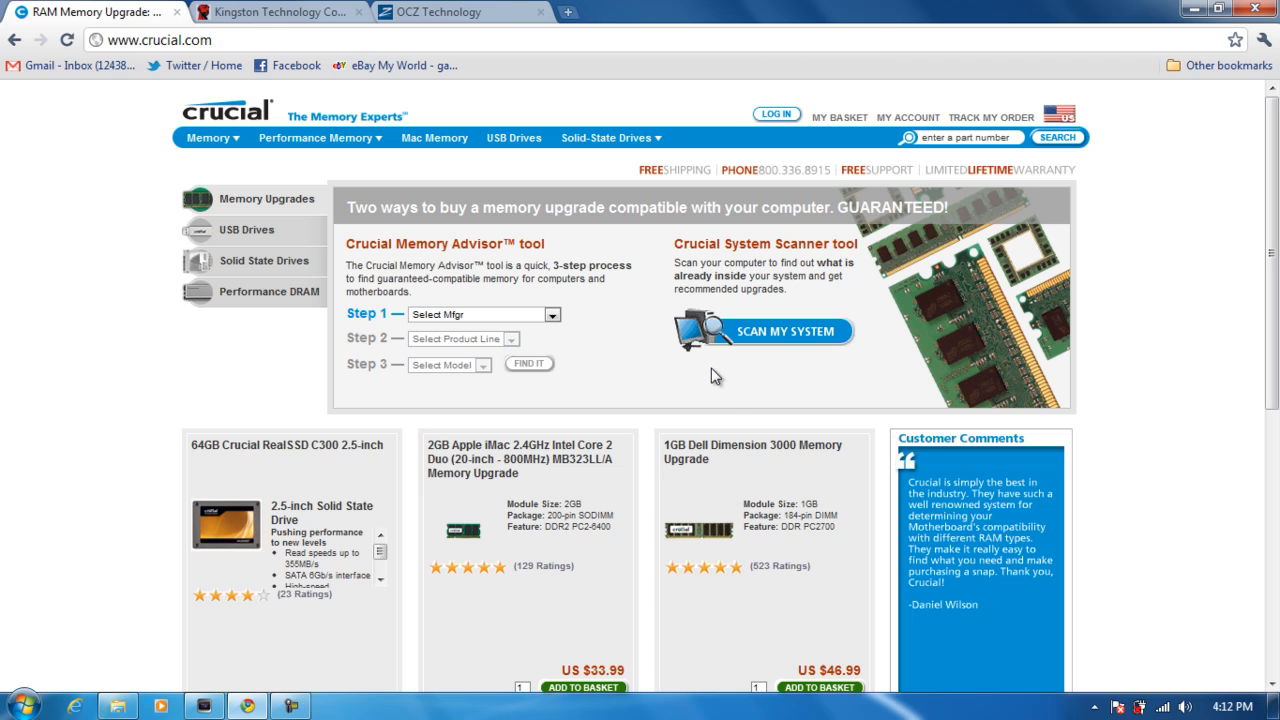
mouse_move(724, 410)
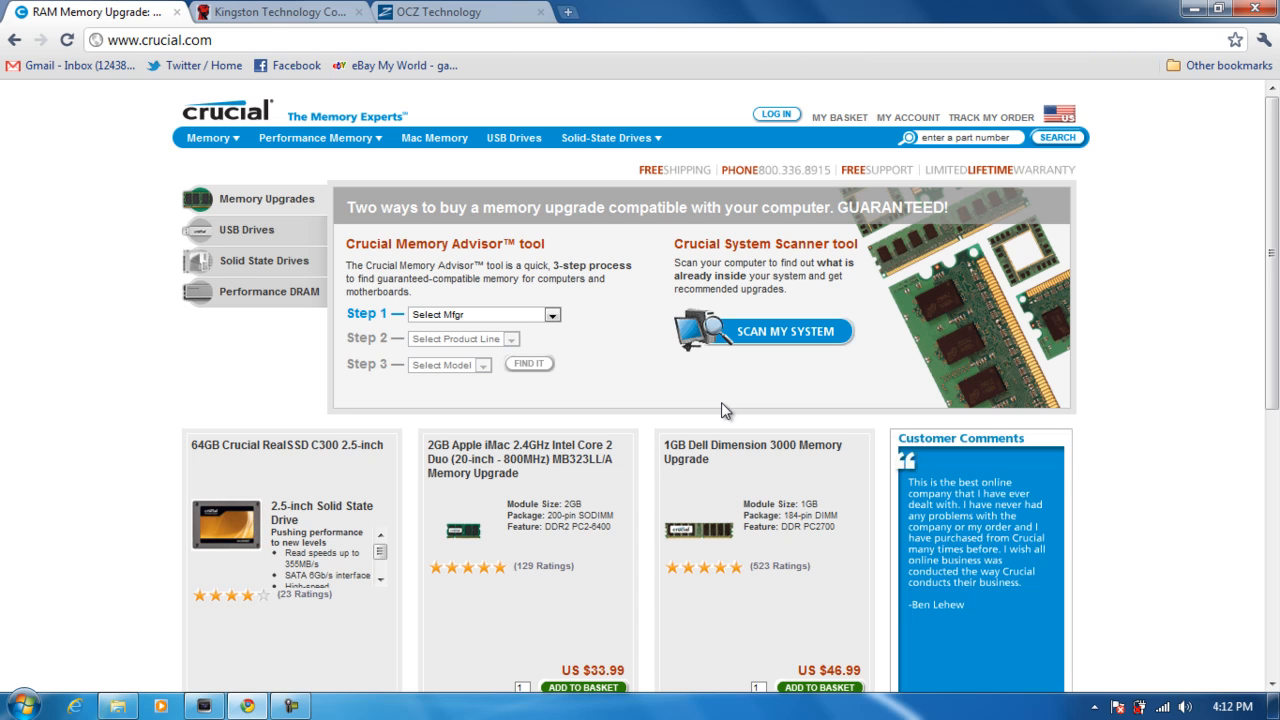
mouse_move(432, 262)
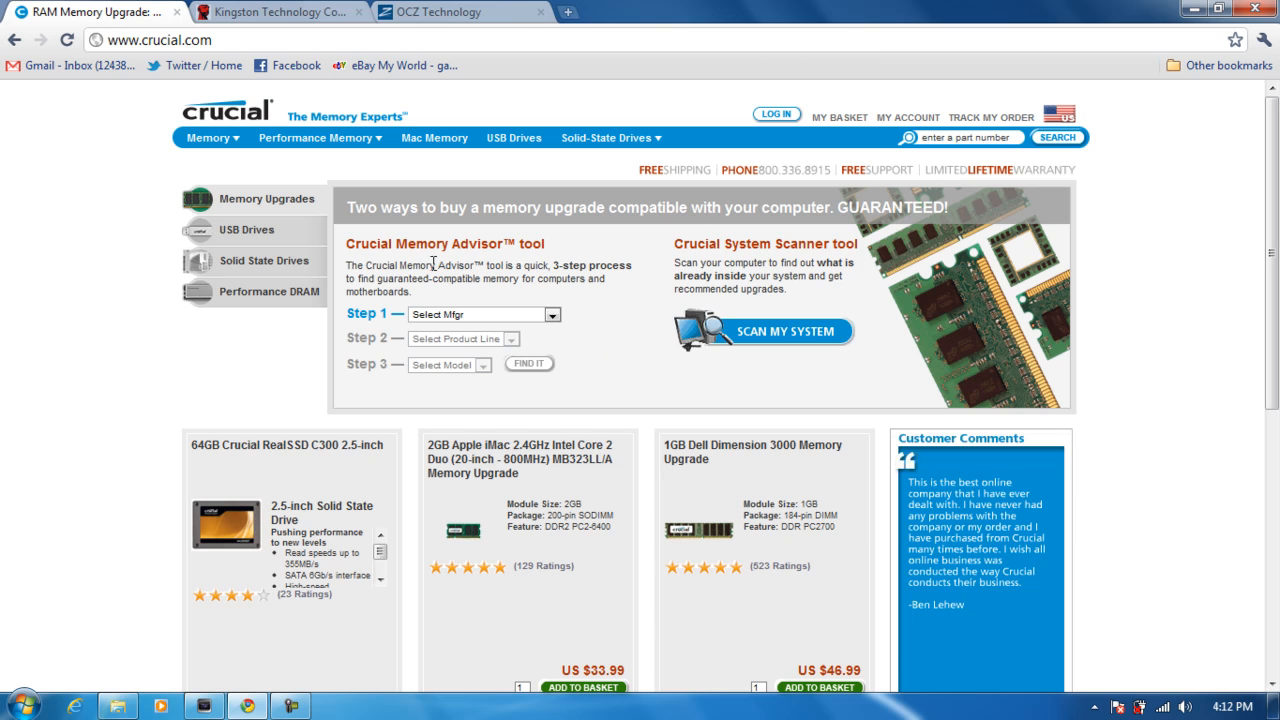
Browse the Kingston homepage, briefly revisit Crucial, then land on the OCZ Technology homepage.
left_click(270, 12)
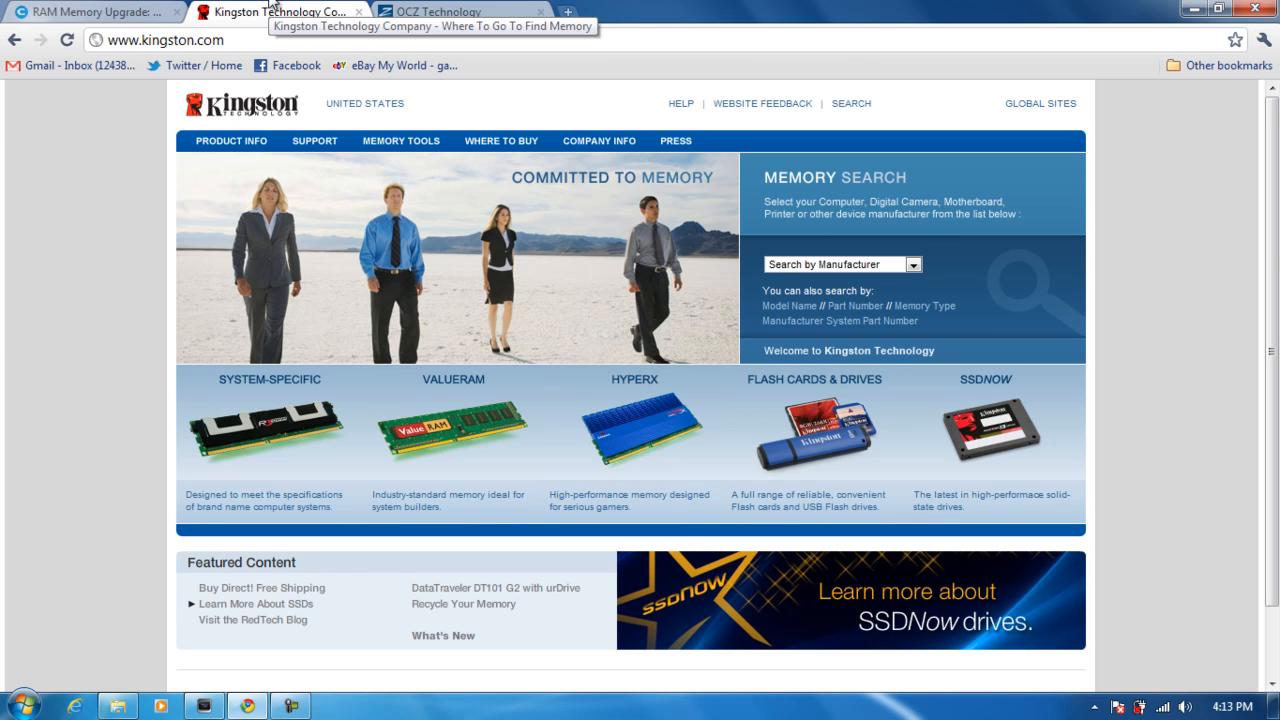
left_click(80, 12)
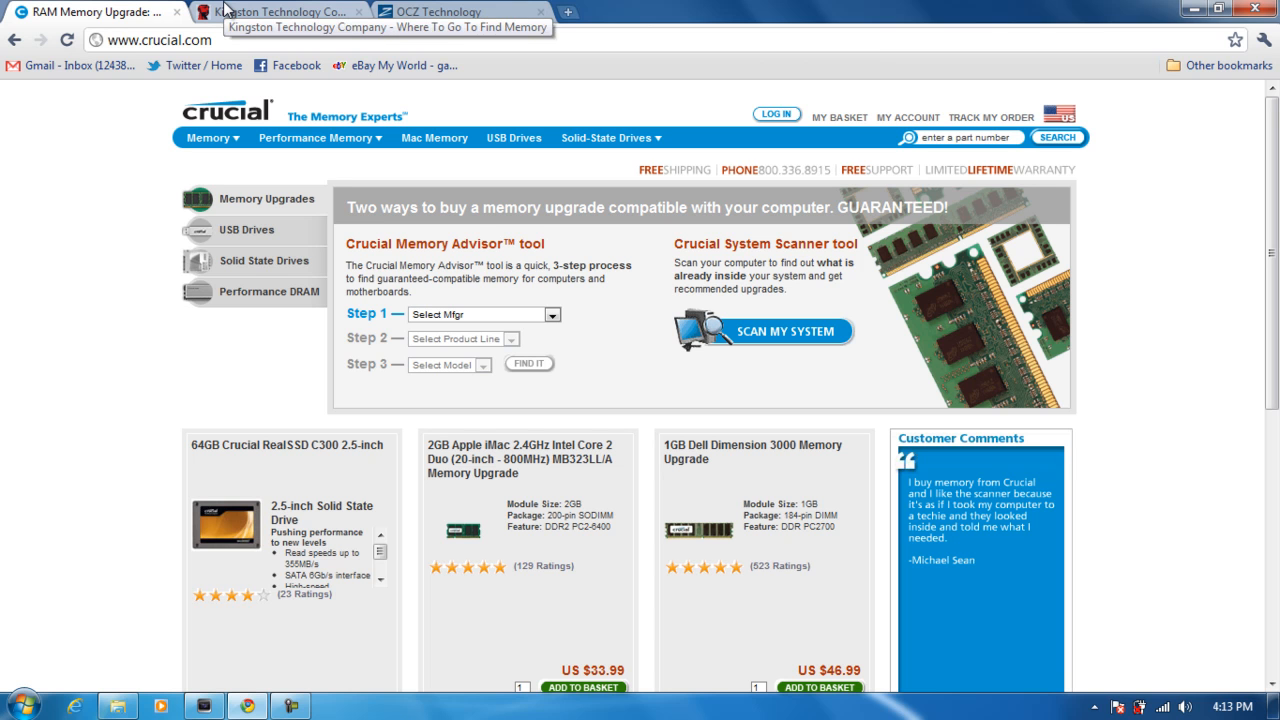
mouse_move(224, 8)
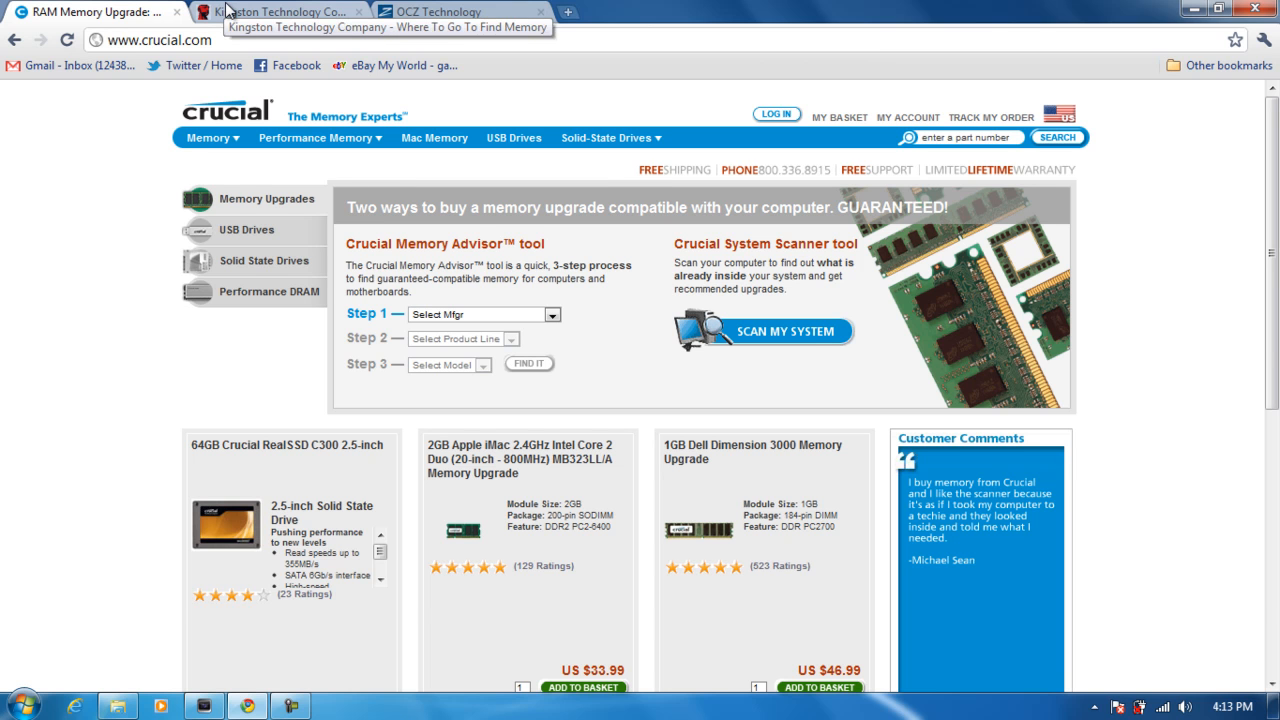
left_click(280, 12)
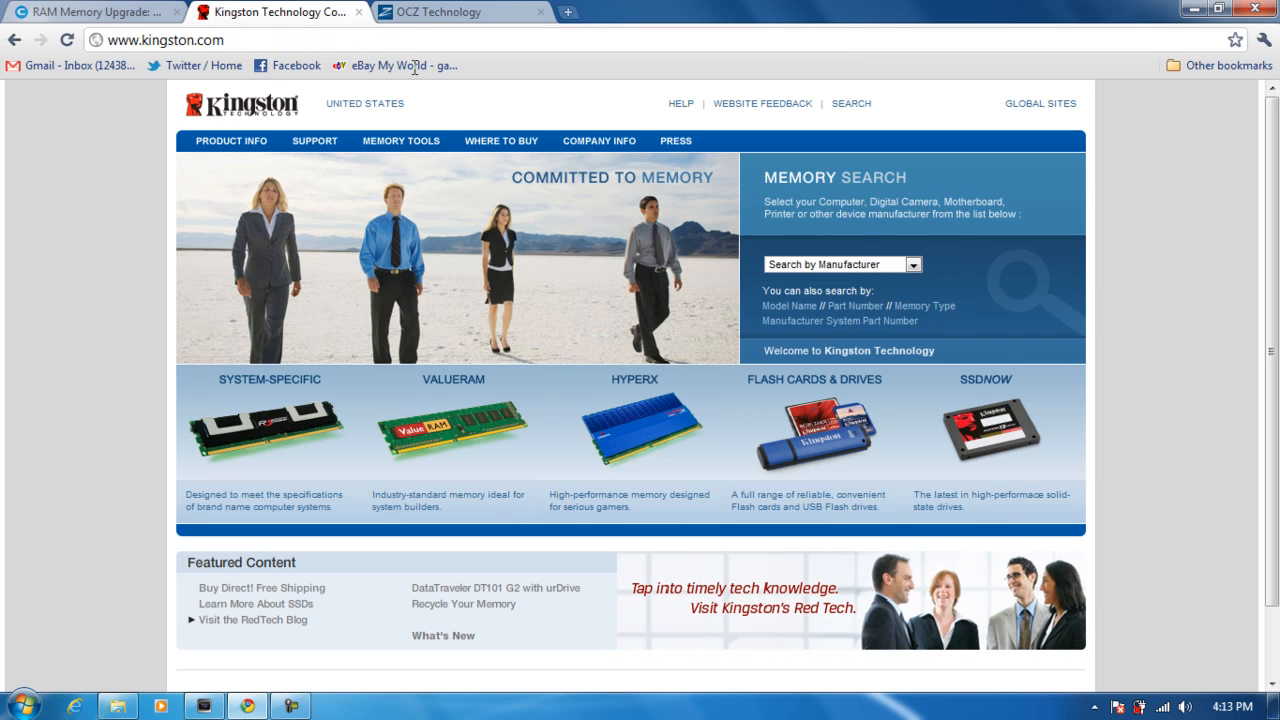
mouse_move(470, 122)
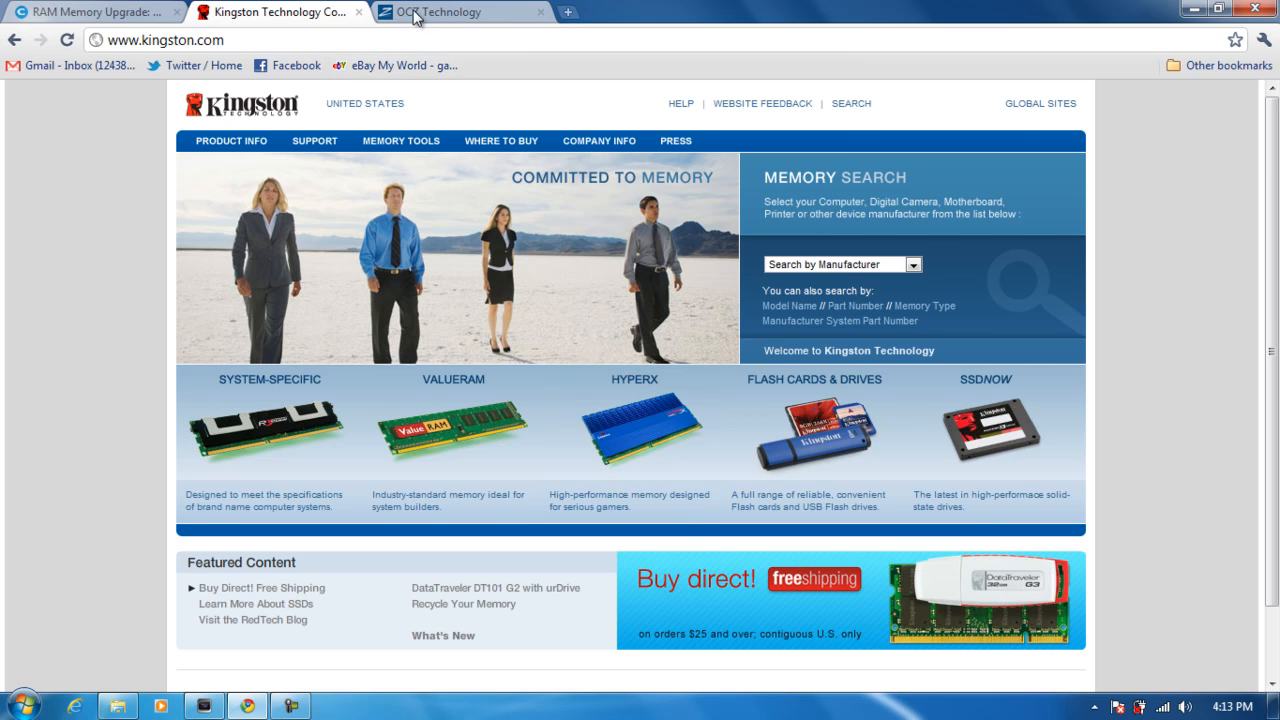
left_click(450, 12)
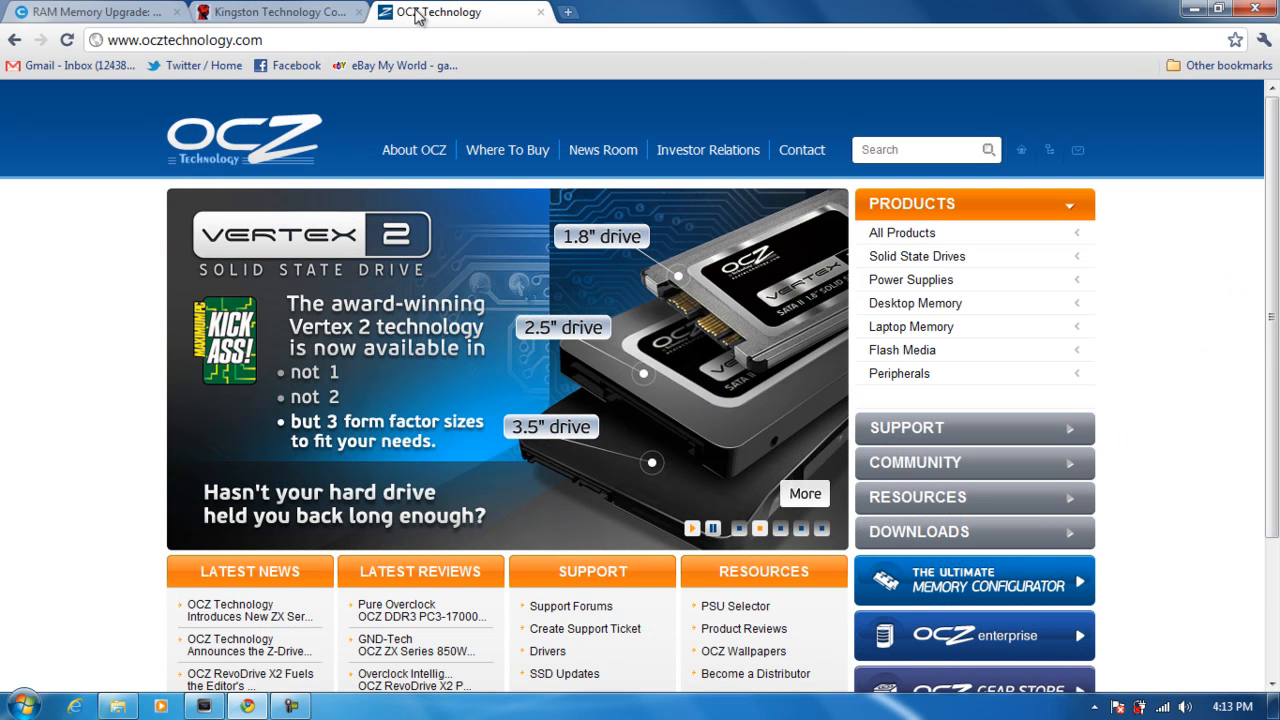